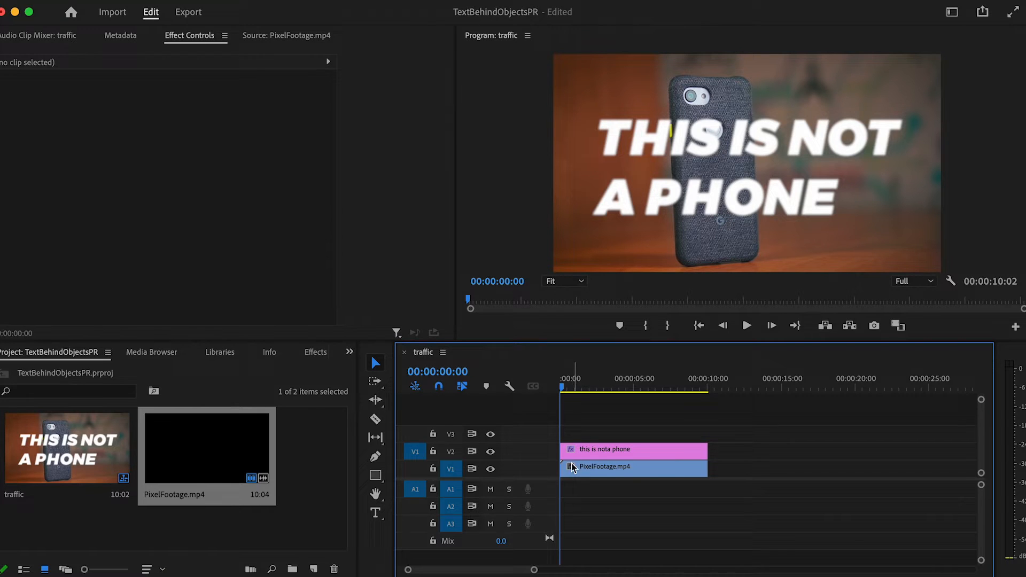
# Step: Alt-drag the PixelFootage clip from V1 to V3, duplicating the phone above the text
pyautogui.click(746, 325)
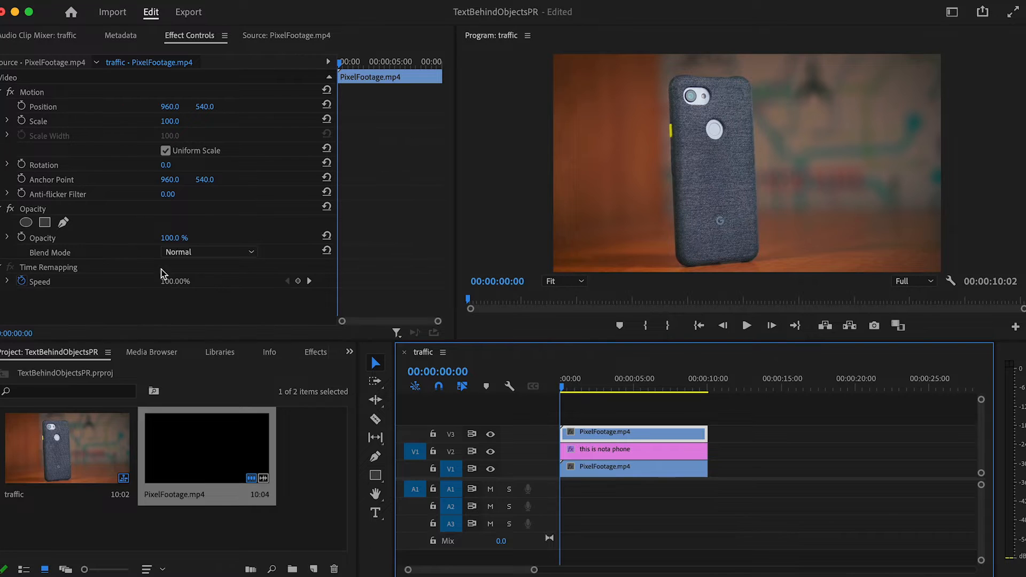
pyautogui.moveTo(64, 222)
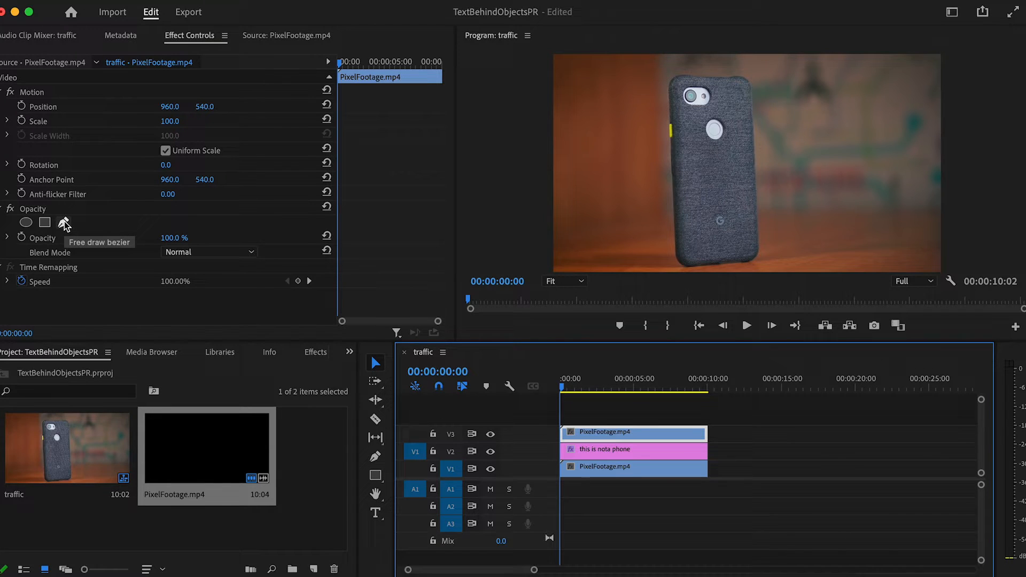
# Step: Draw a free bezier mask on the top clip at 150% zoom, placing points along the phone's edges
pyautogui.click(64, 222)
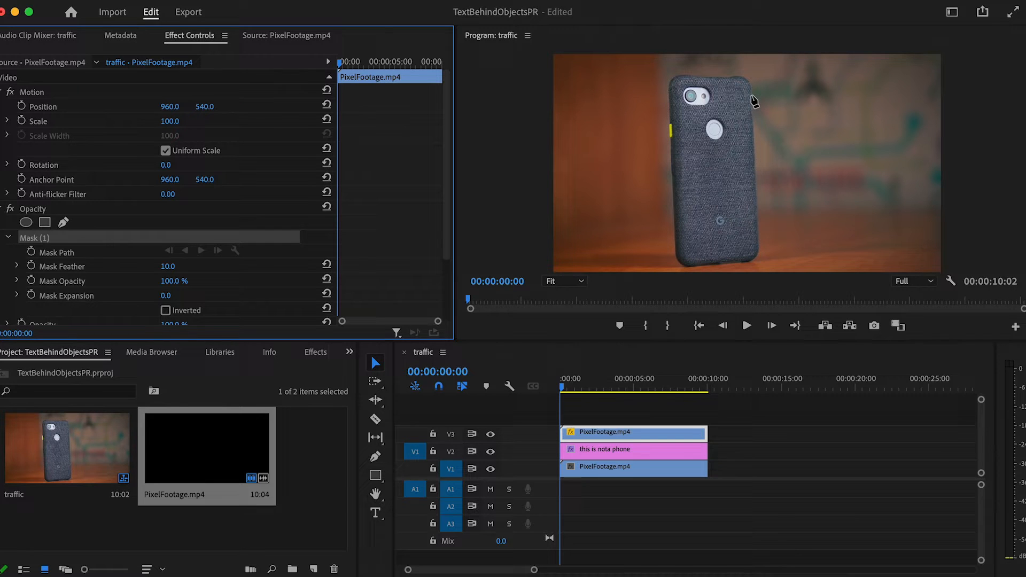
pyautogui.click(562, 281)
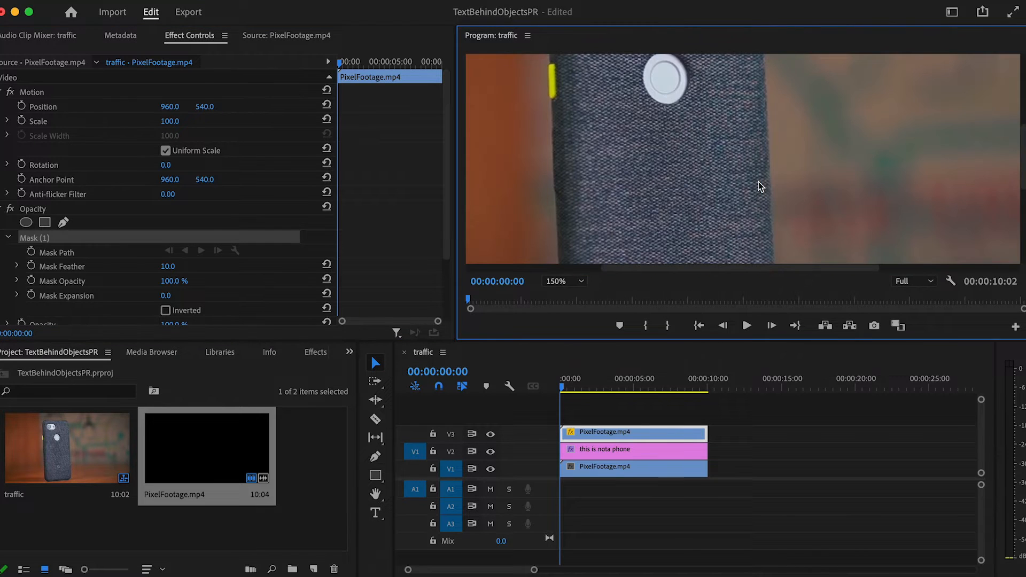
pyautogui.click(375, 494)
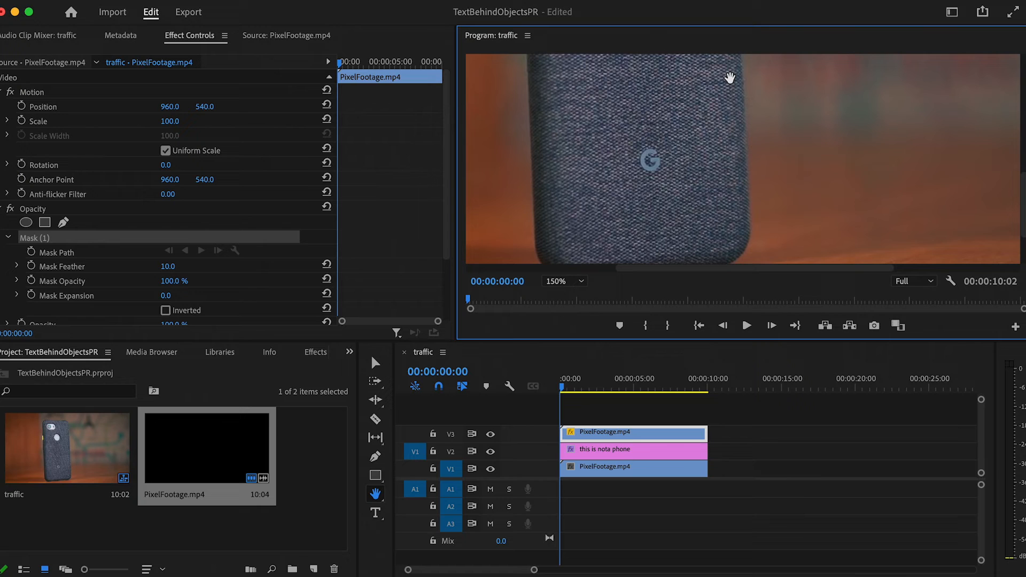
pyautogui.click(375, 455)
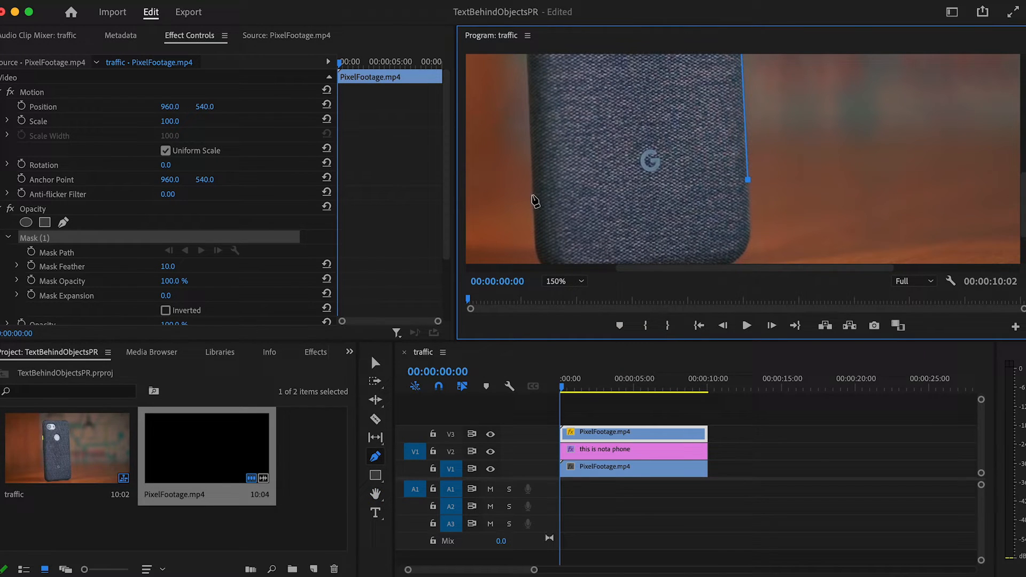
pyautogui.click(375, 493)
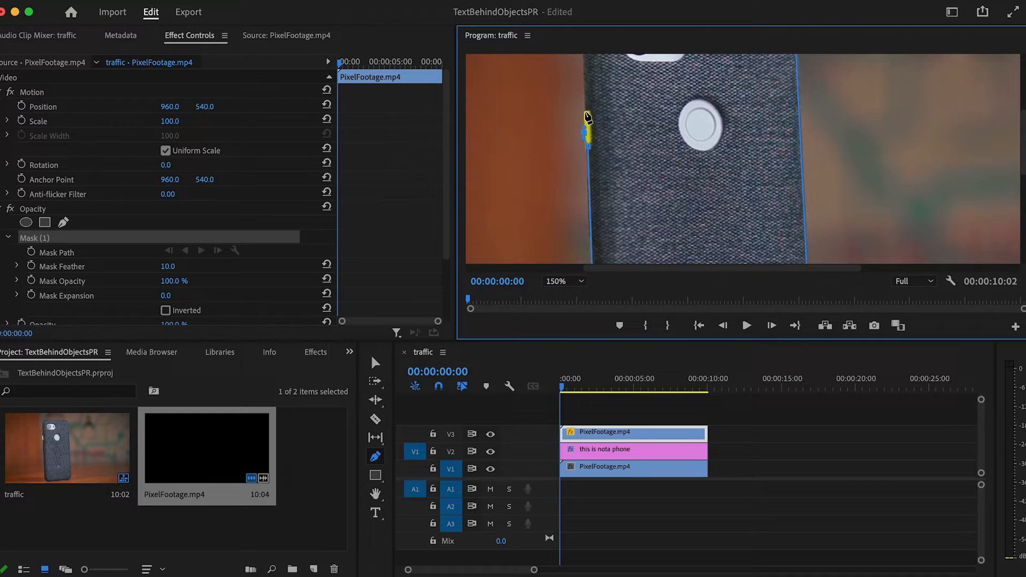
pyautogui.click(375, 493)
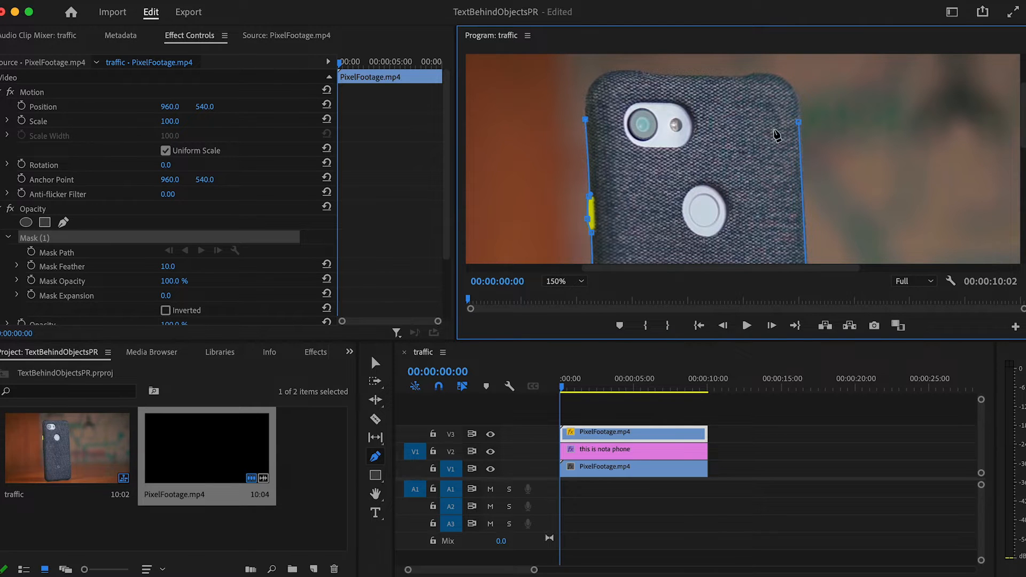
# Step: Set the Program monitor zoom back to Fit and deselect clips to preview the text behind the phone
pyautogui.click(560, 280)
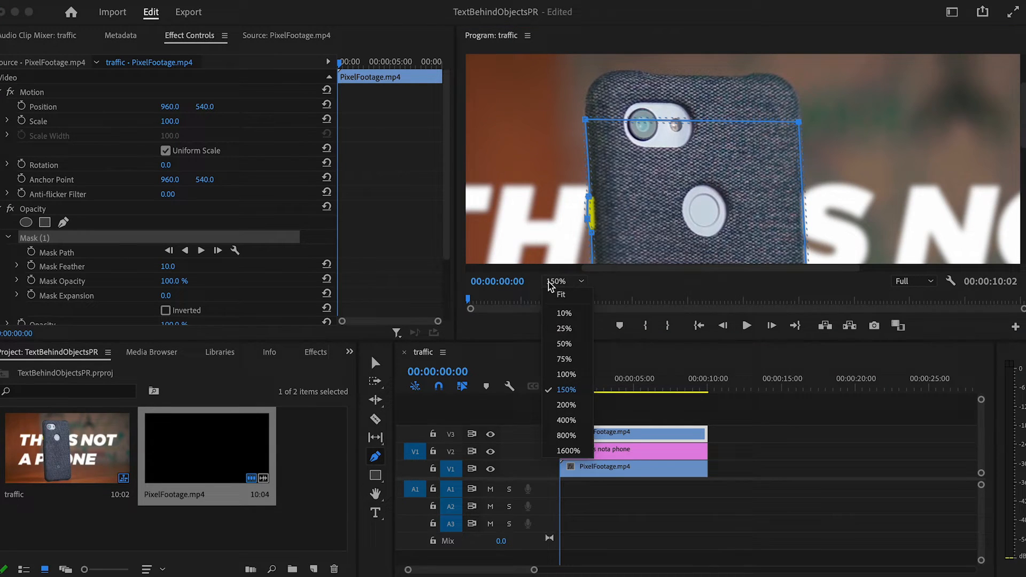
pyautogui.click(560, 294)
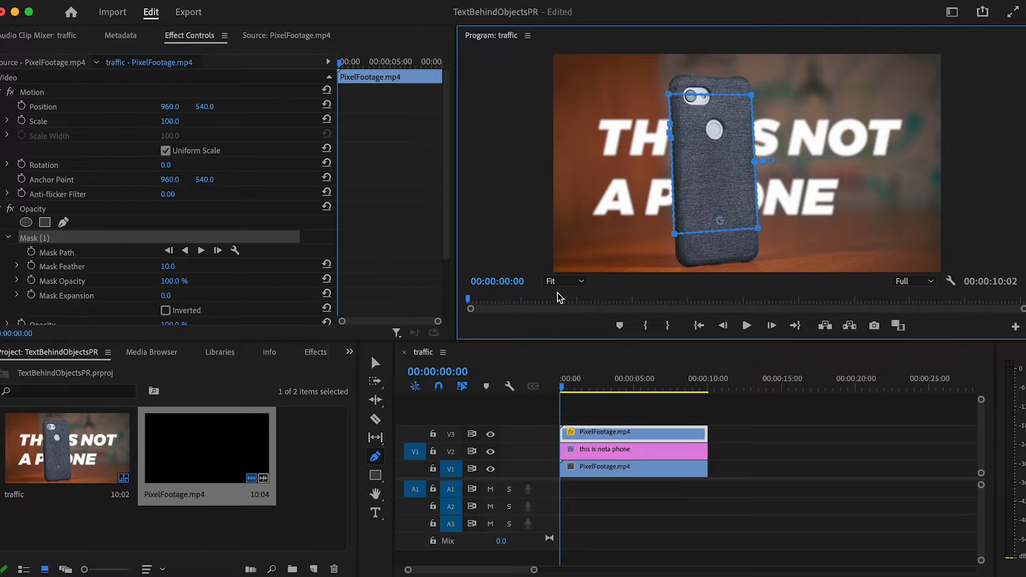
pyautogui.moveTo(712, 254)
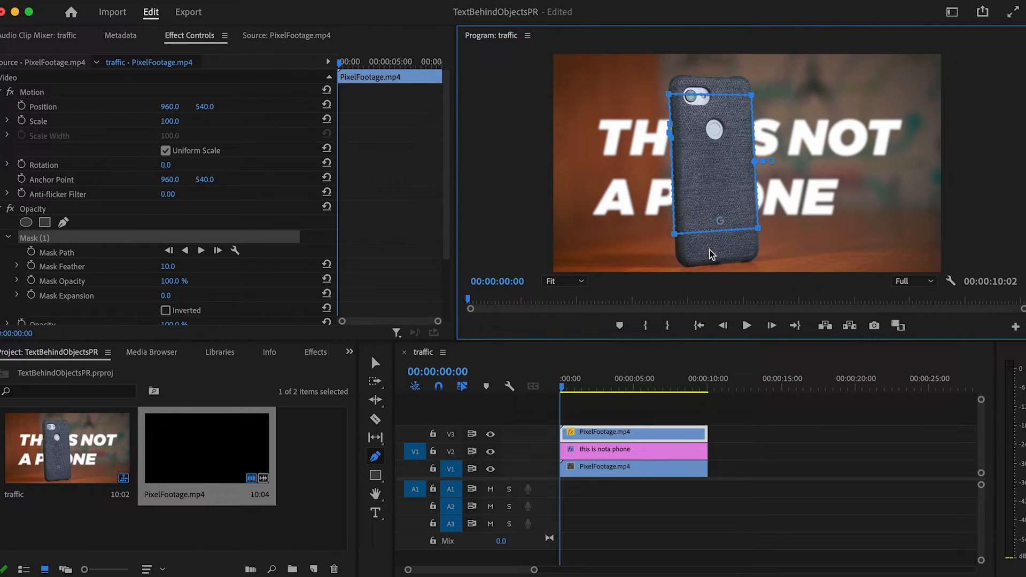
pyautogui.moveTo(572, 321)
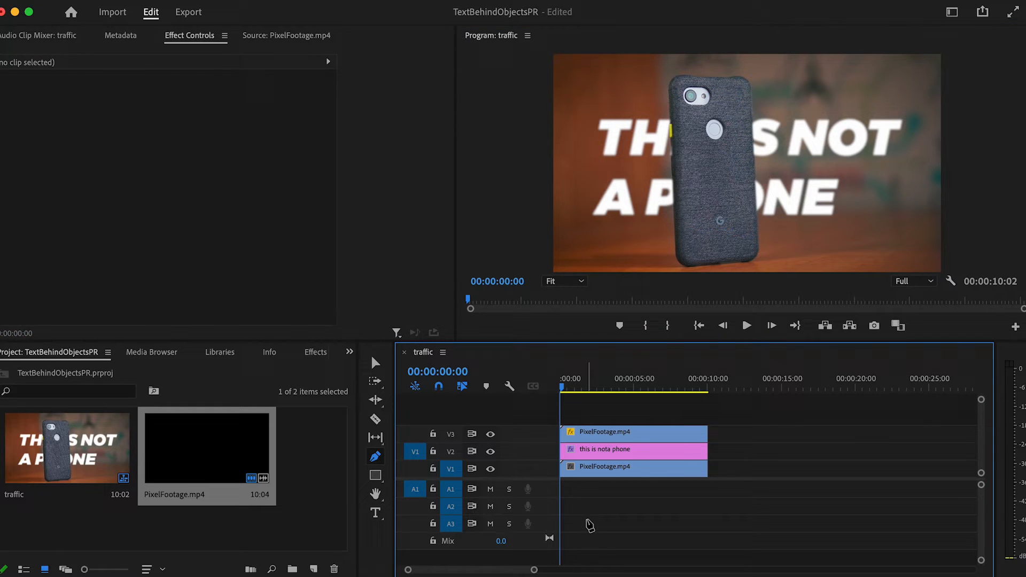
pyautogui.click(631, 431)
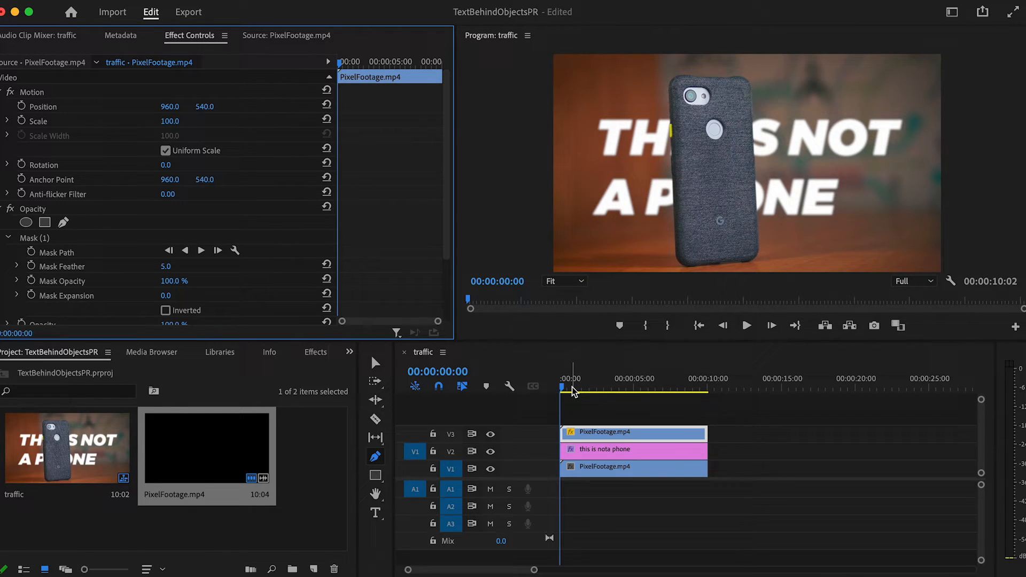
pyautogui.click(745, 326)
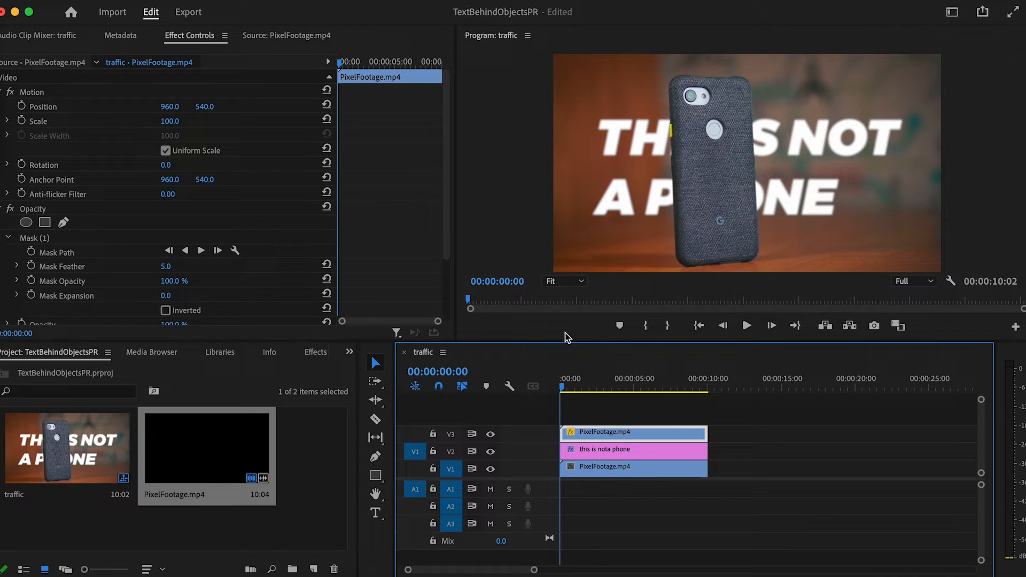
pyautogui.moveTo(224, 282)
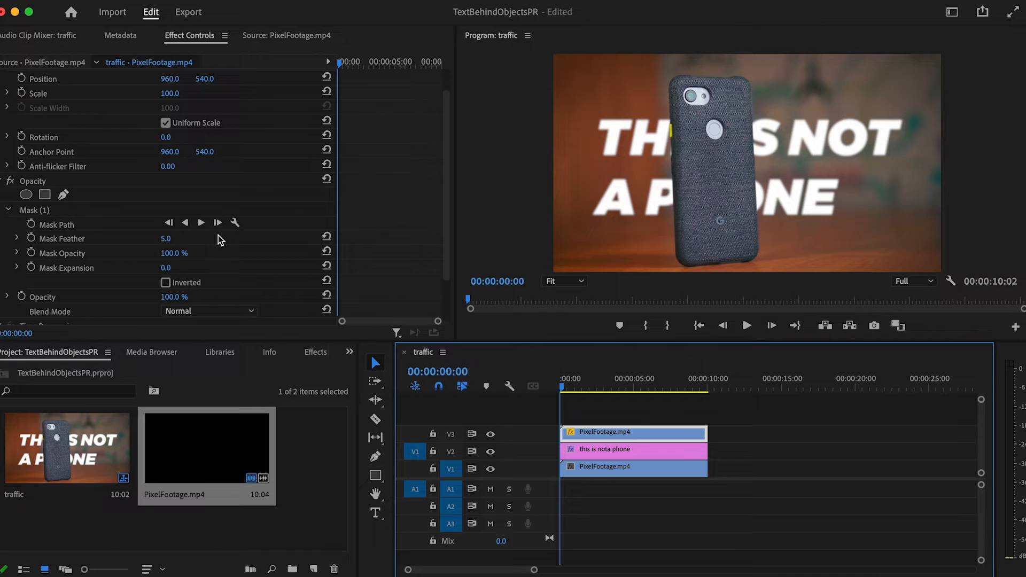
pyautogui.moveTo(196, 220)
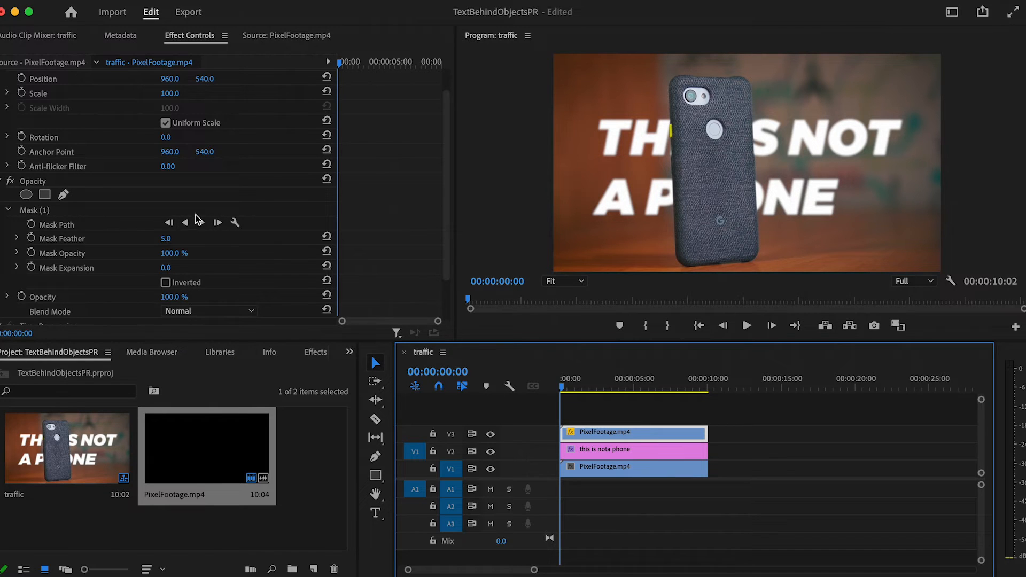
pyautogui.moveTo(203, 208)
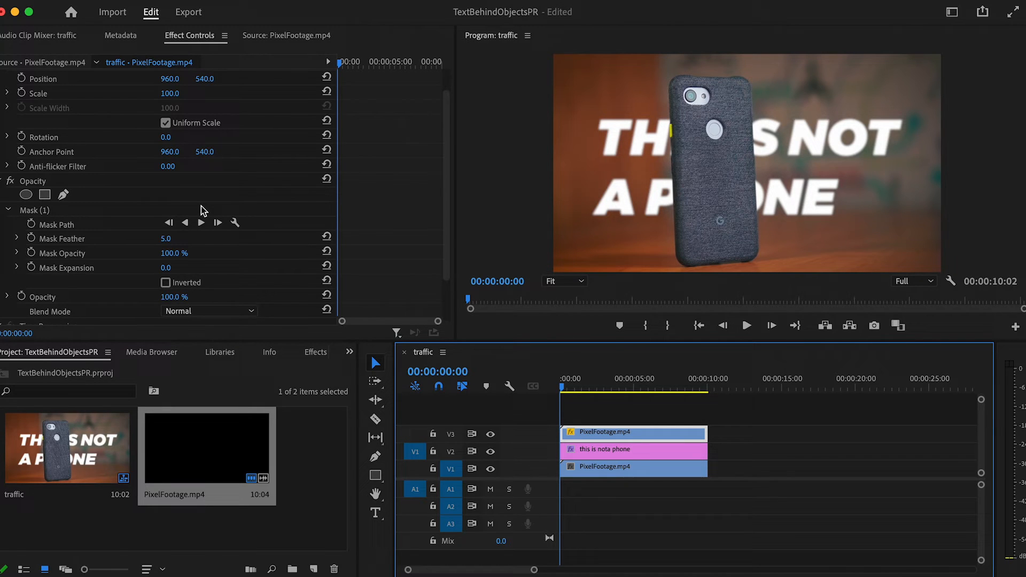
# Step: Track the phone mask forward across the clip, return the playhead, and zoom in to inspect
pyautogui.click(201, 223)
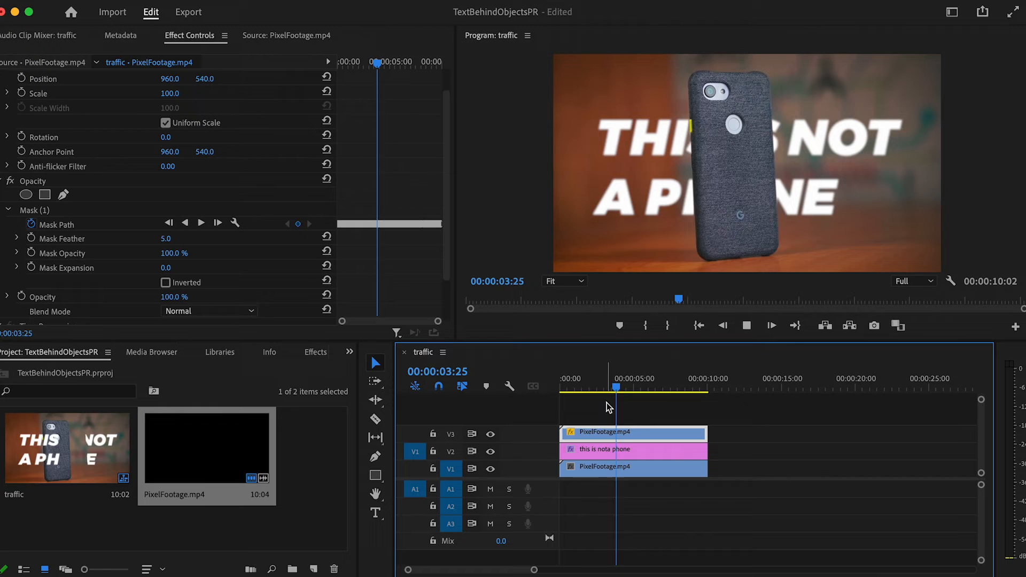
pyautogui.click(646, 387)
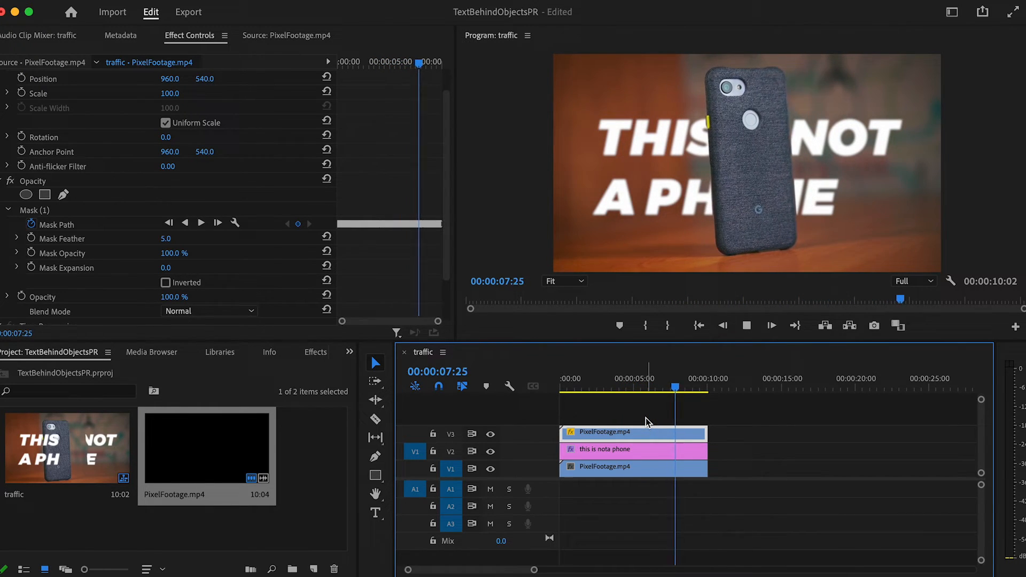
pyautogui.click(674, 389)
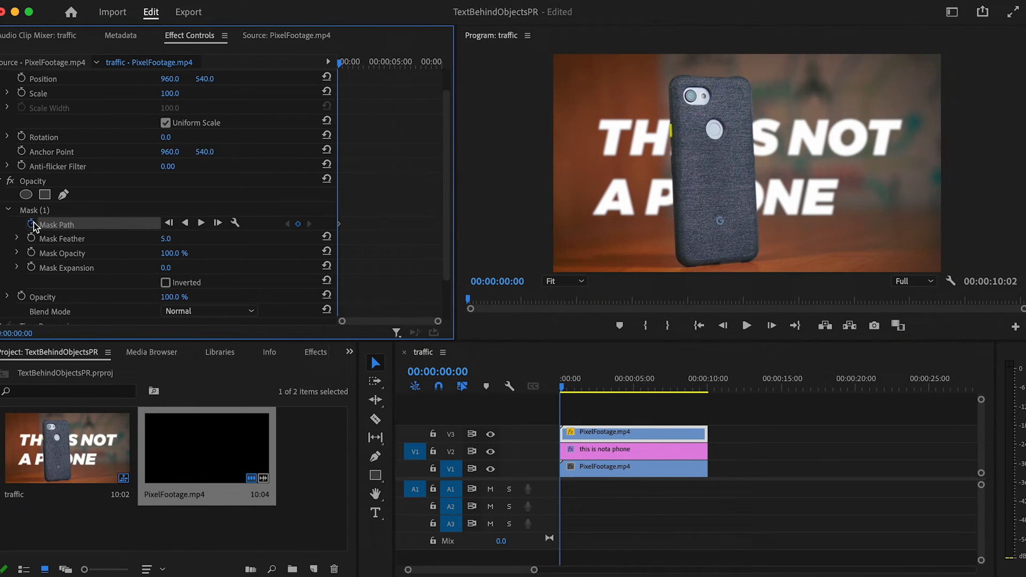
pyautogui.click(561, 281)
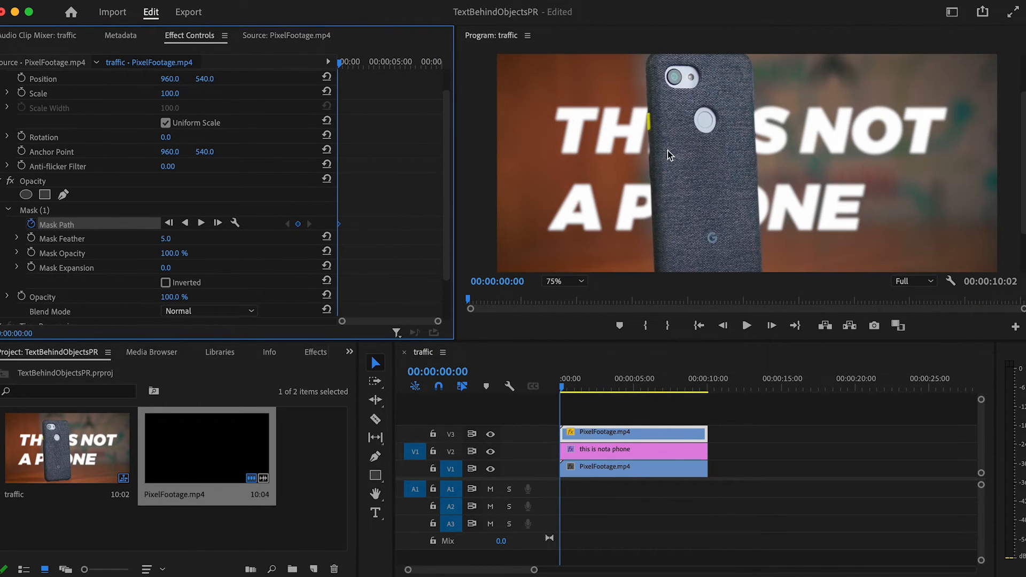